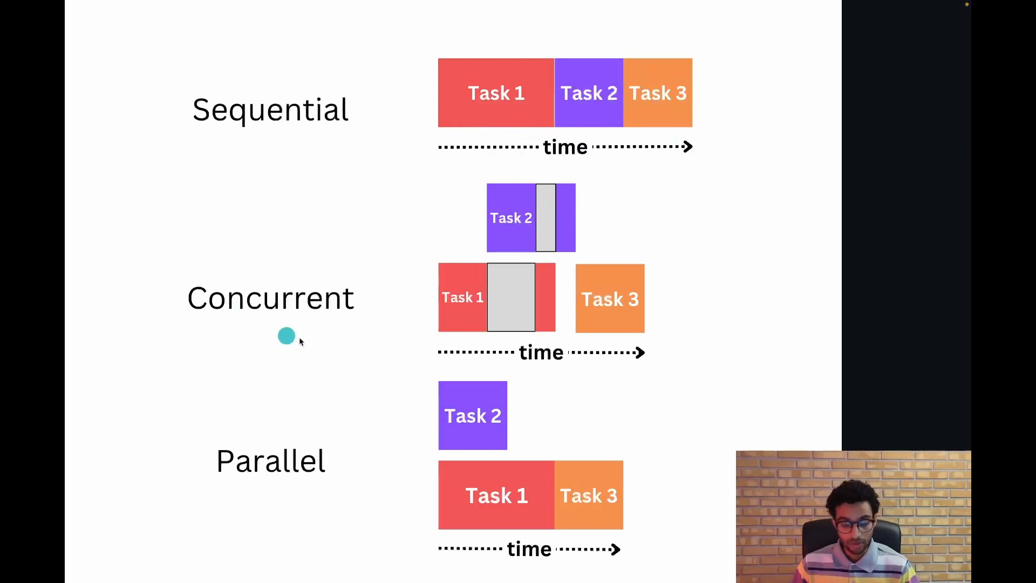
mouse_move(474, 284)
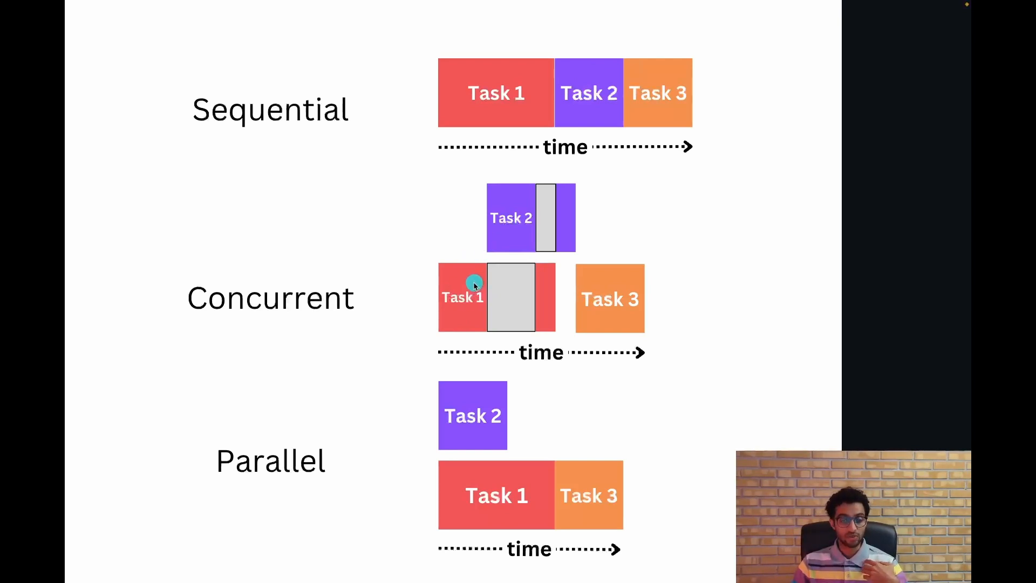
mouse_move(547, 294)
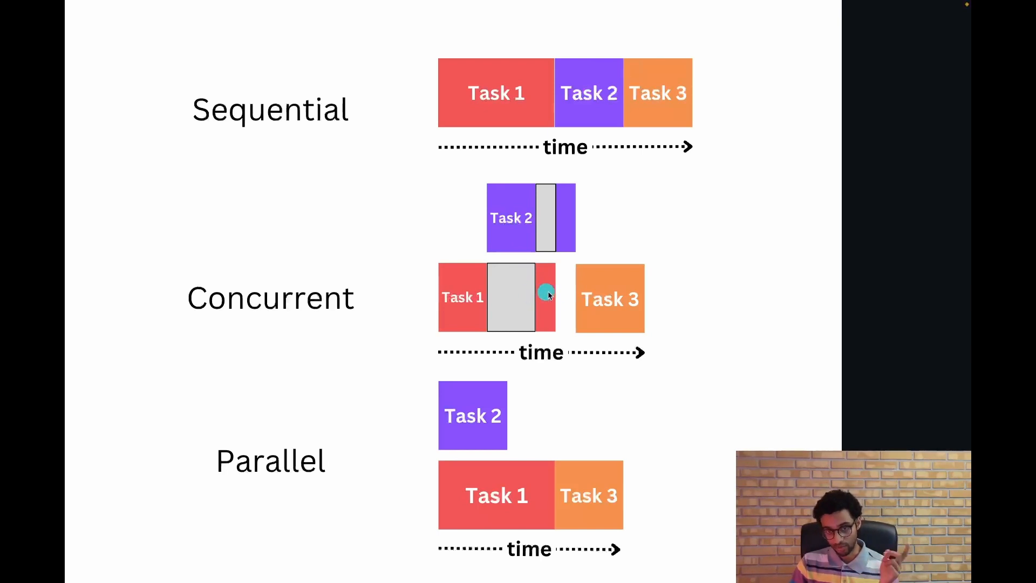
mouse_move(557, 233)
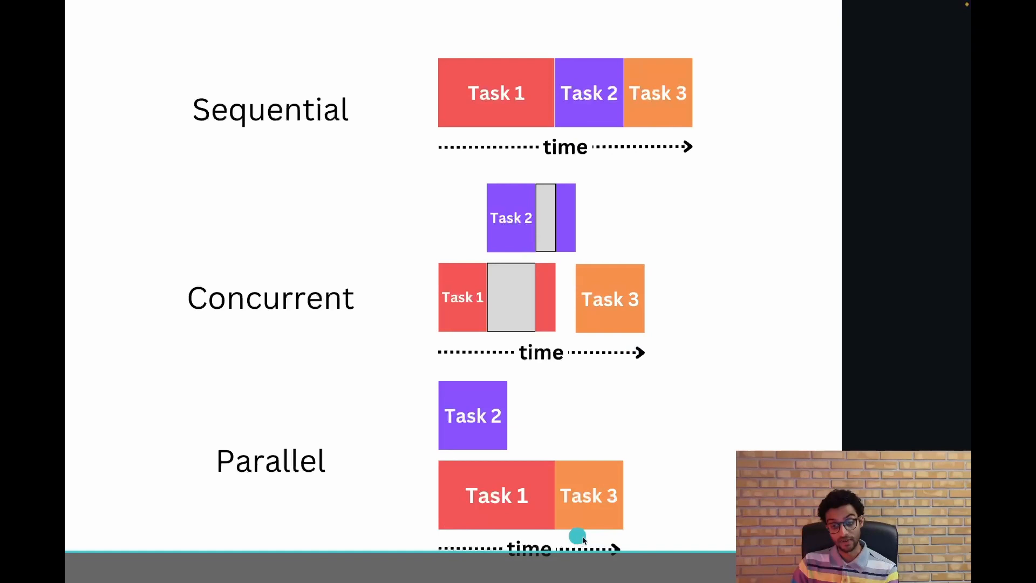
mouse_move(532, 375)
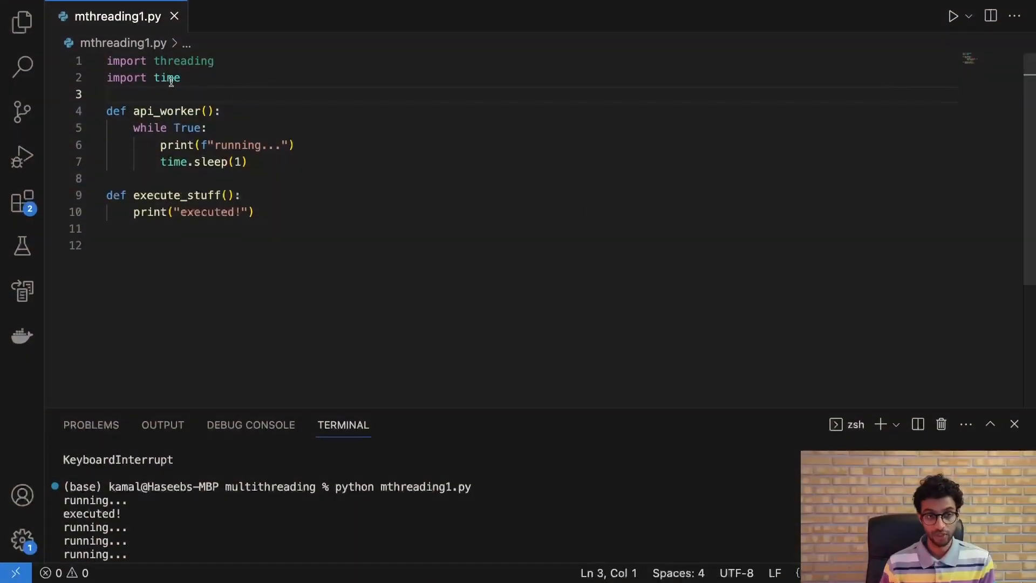
Highlight the api_worker and execute_stuff definitions, then add an api_worker() call on line 12.
drag(106, 60, 214, 61)
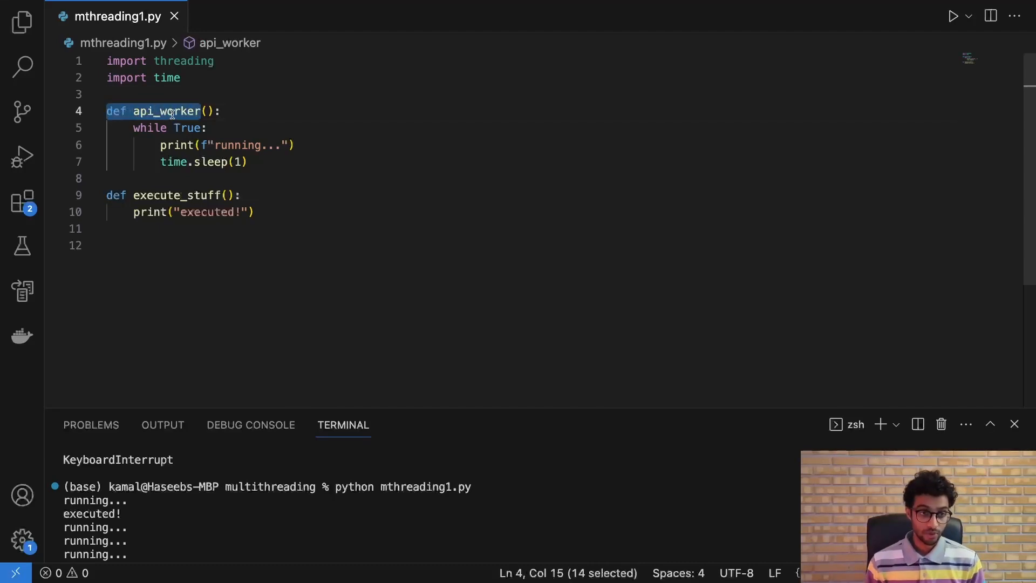
click(187, 145)
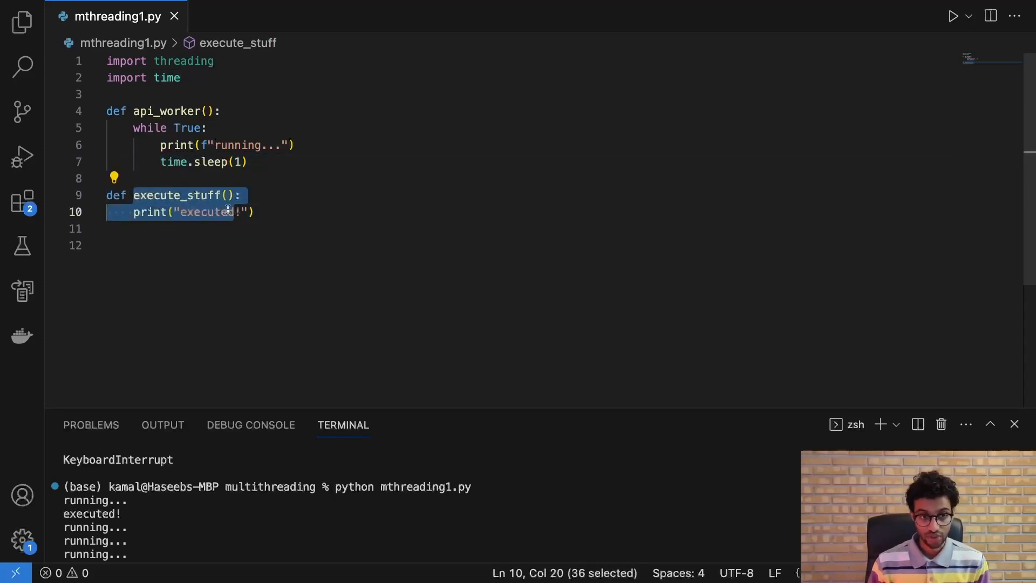
text(api_worker()
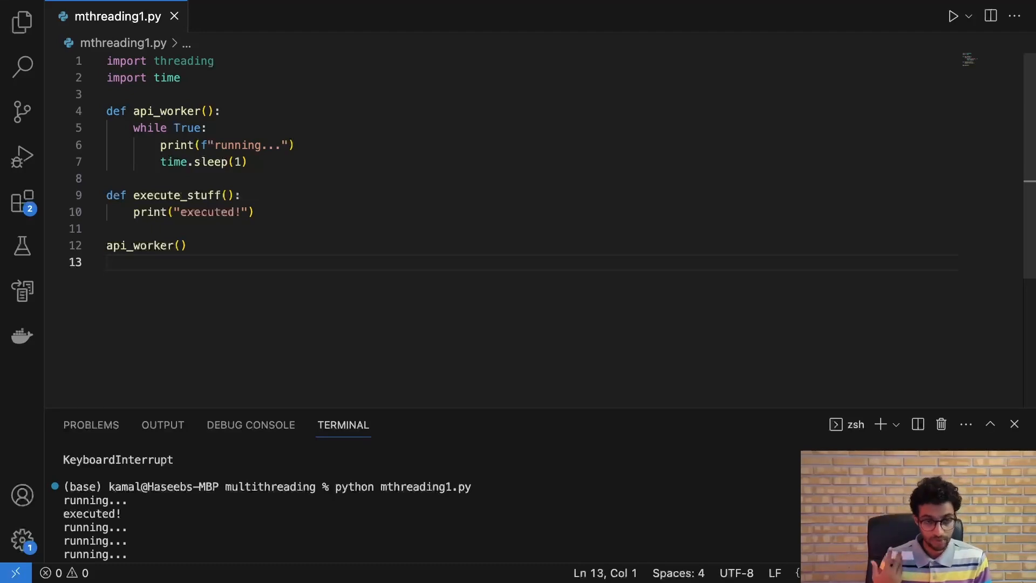
Add execute_stuff() on line 13, run python mthreading1.py until interrupted, and select lines 12–13.
text(execute_stuff()
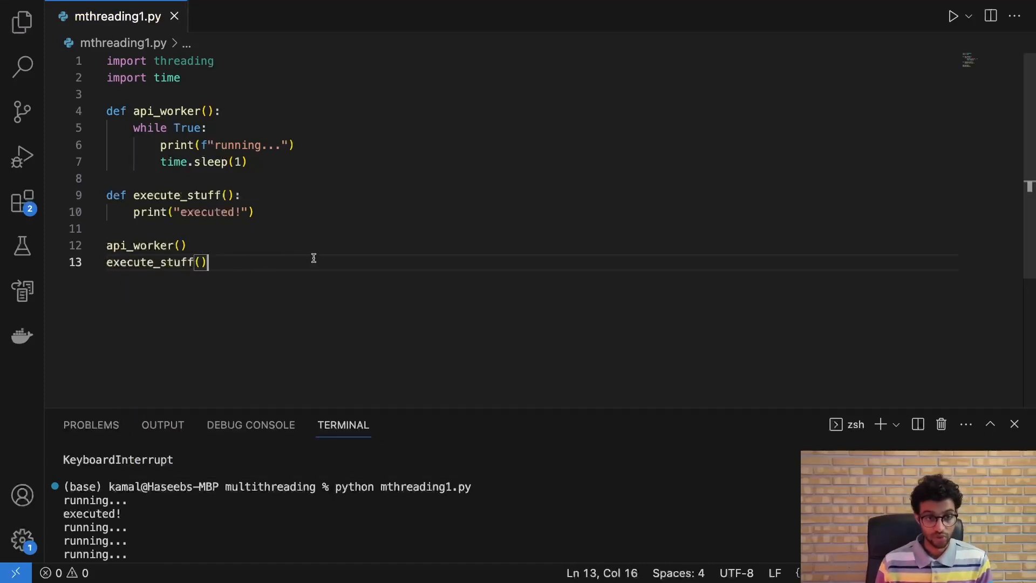
double_click(138, 245)
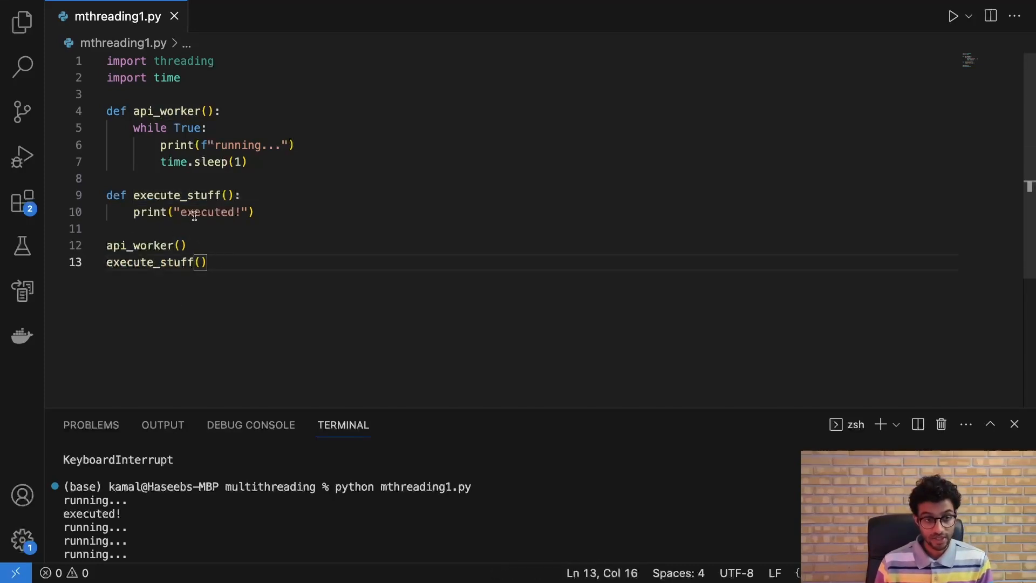
key(ctrl+c)
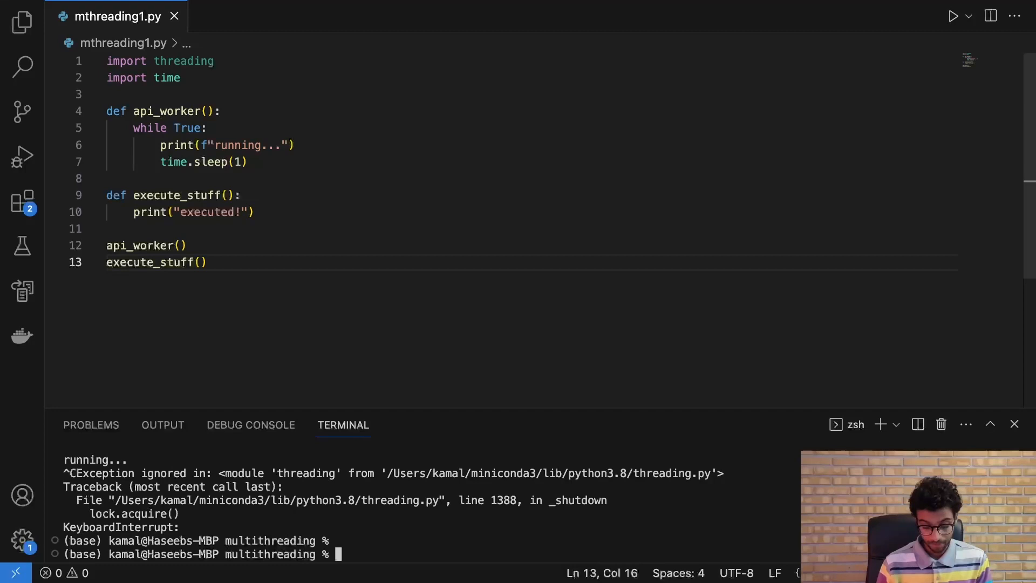
text(python mthreading1.py)
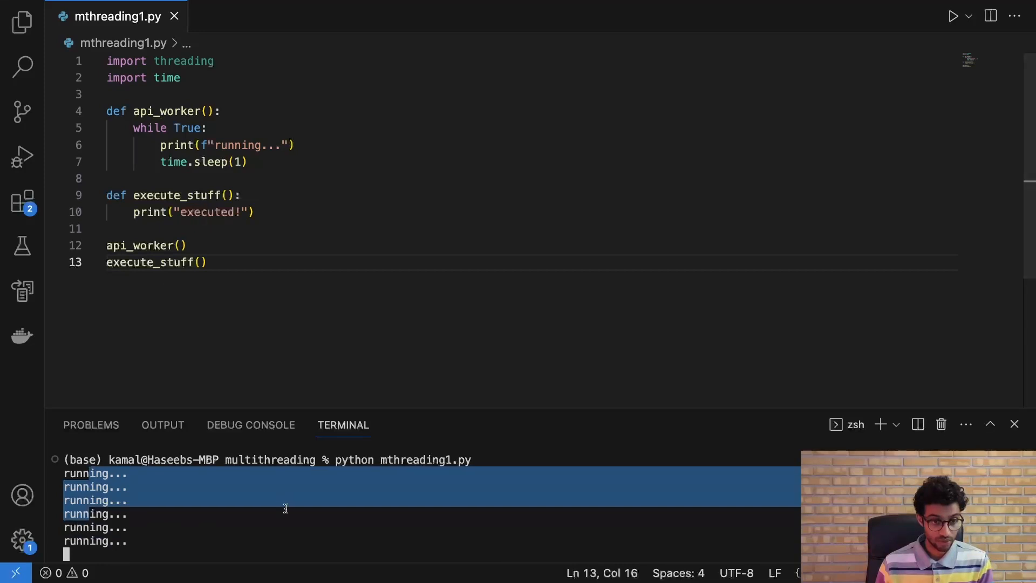
key(ctrl+c)
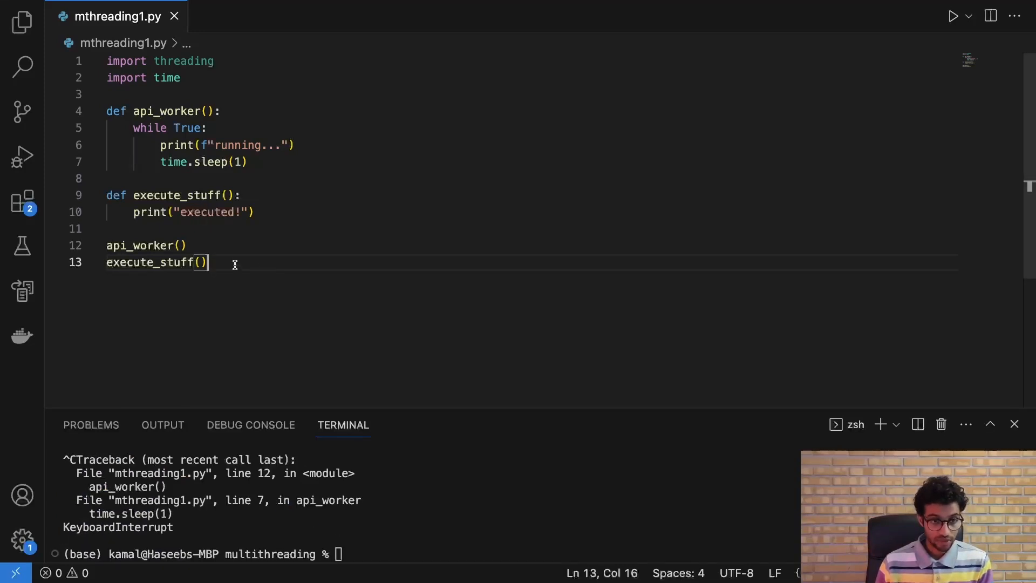
drag(206, 262, 107, 245)
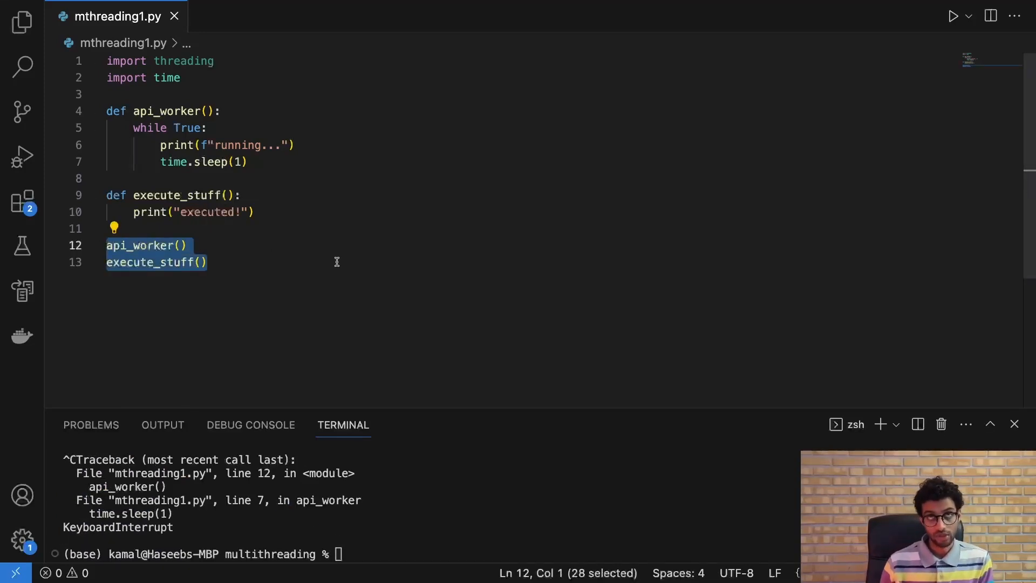
Create thread1 targeting api_worker, start it, call execute_stuff(), and retype python mthreading1.py.
text(threading.Thread)
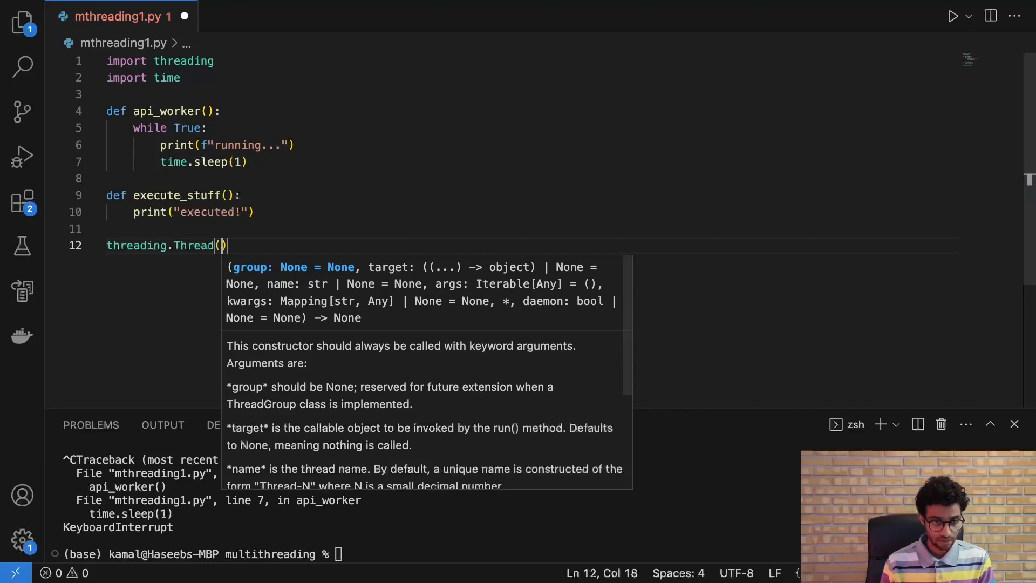
text(target=api_worker)
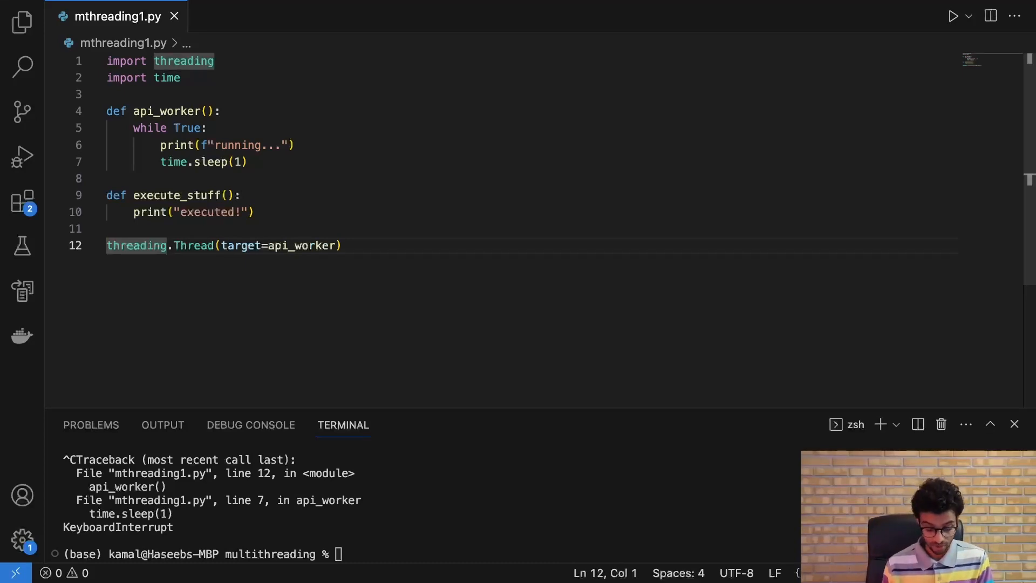
text(thread1 =)
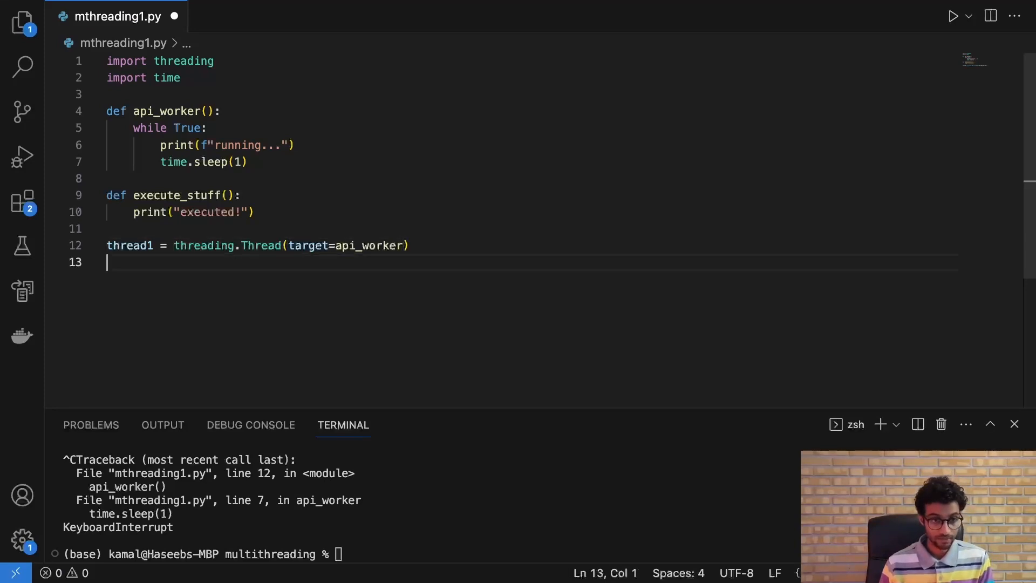
text(thread1.start()
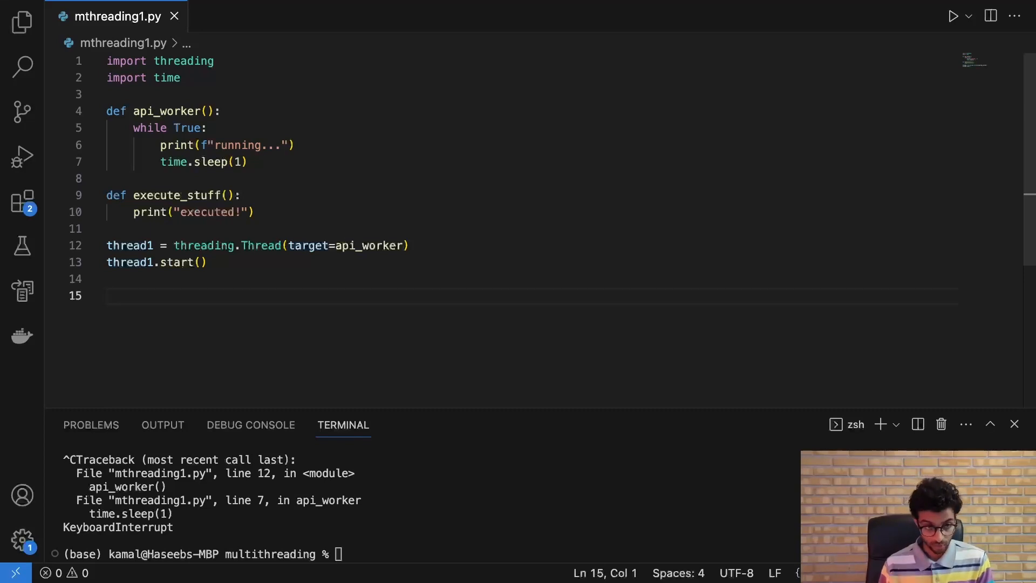
text(execute_stuff()
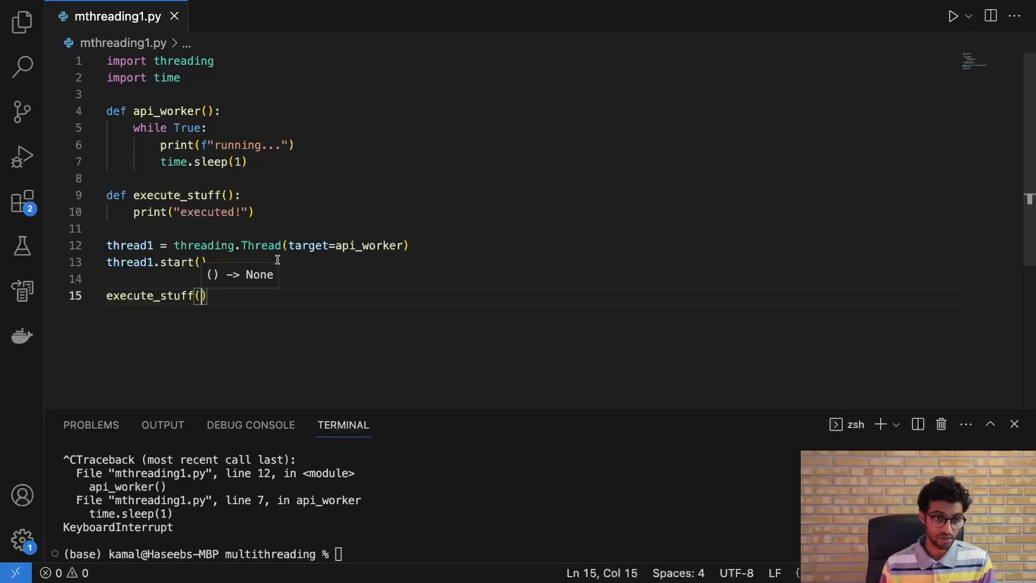
double_click(370, 245)
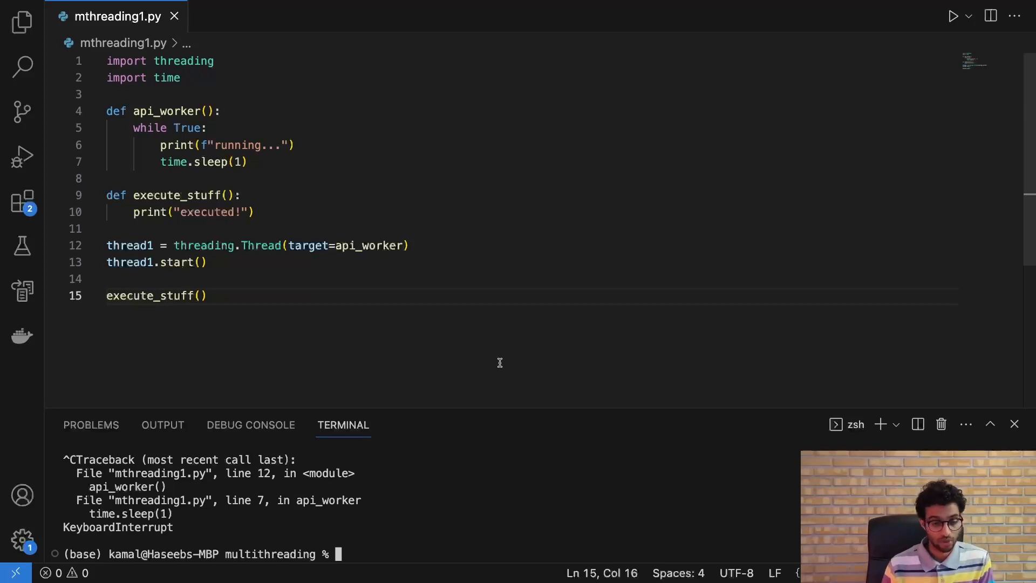
text(python mthreading1.py)
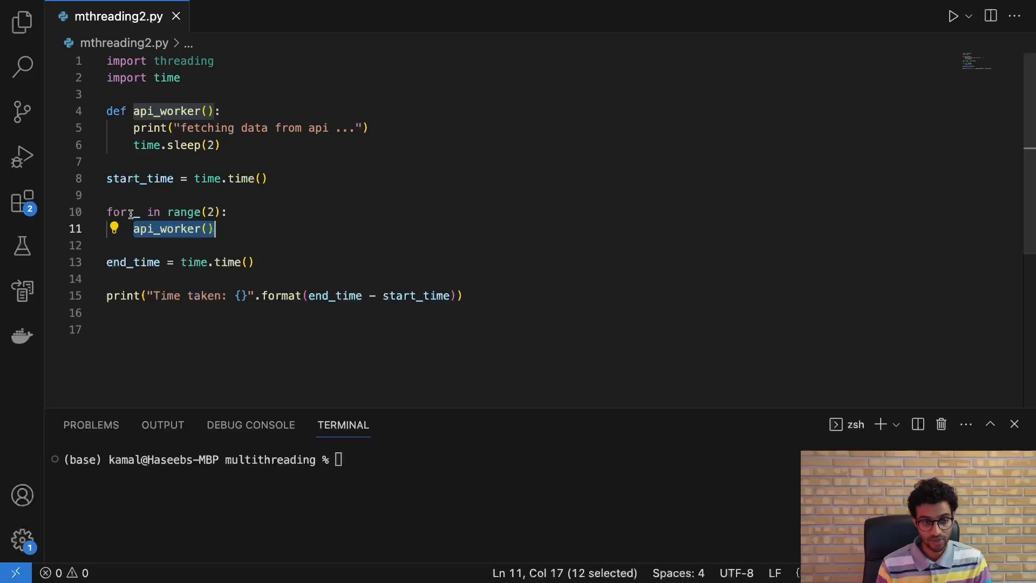
Deselect the loop's api_worker() call in mthreading2.py and type a python run command.
click(132, 211)
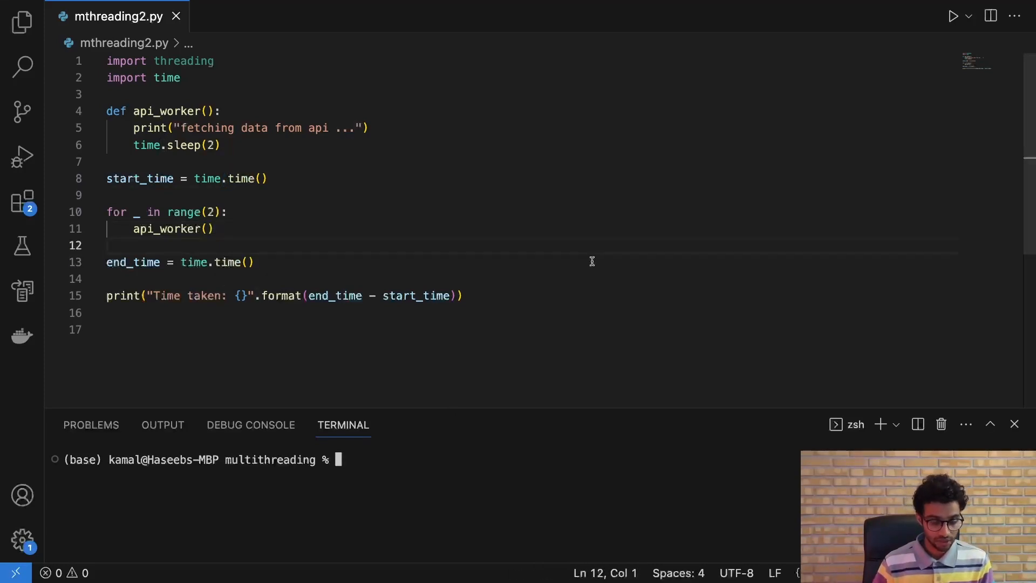
text(python mthreading1.py)
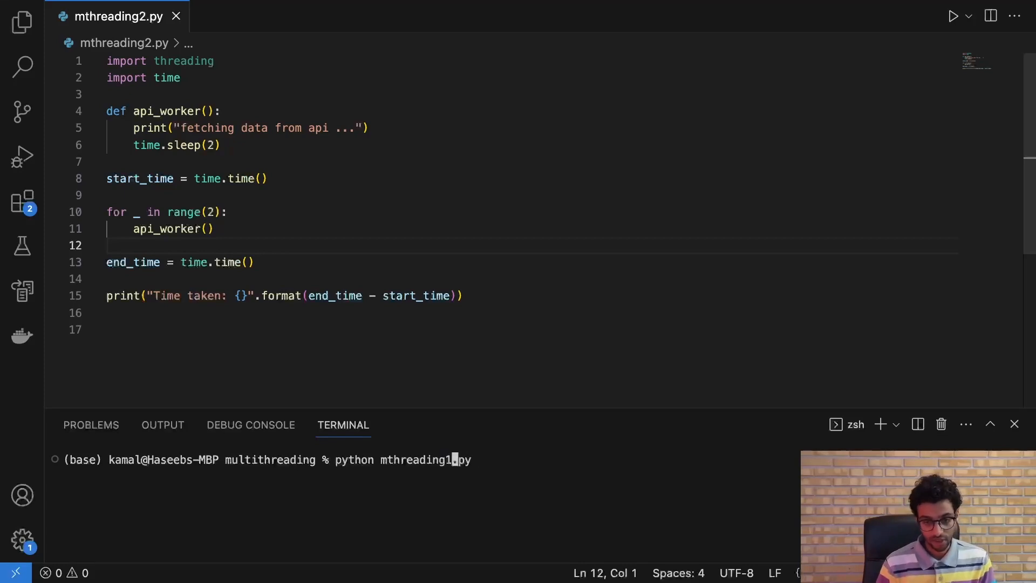
Run python mthreading2.py (about 4 seconds) and comment out the sequential api_worker loop on line 10.
text(2)
key(enter)
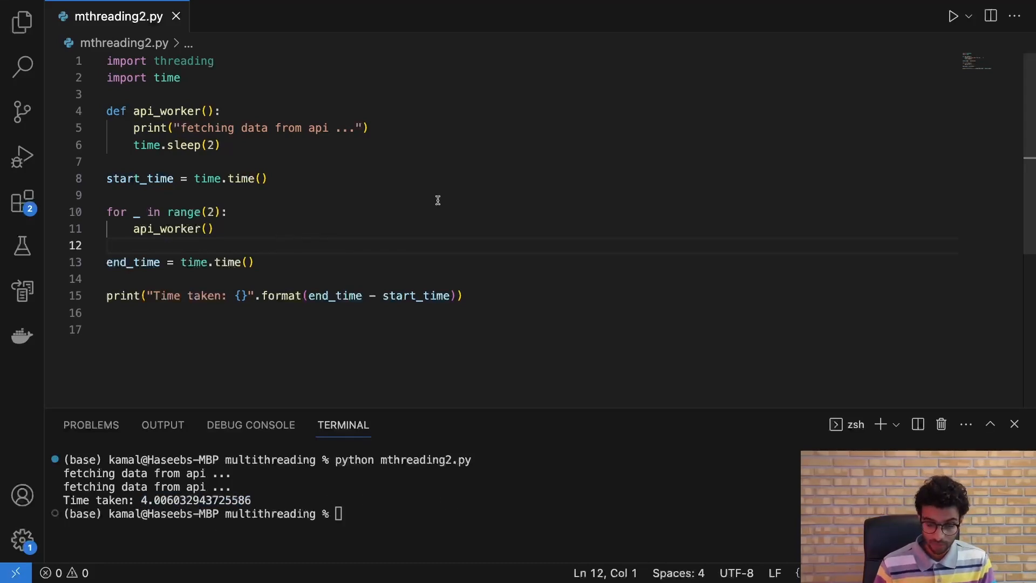
click(115, 212)
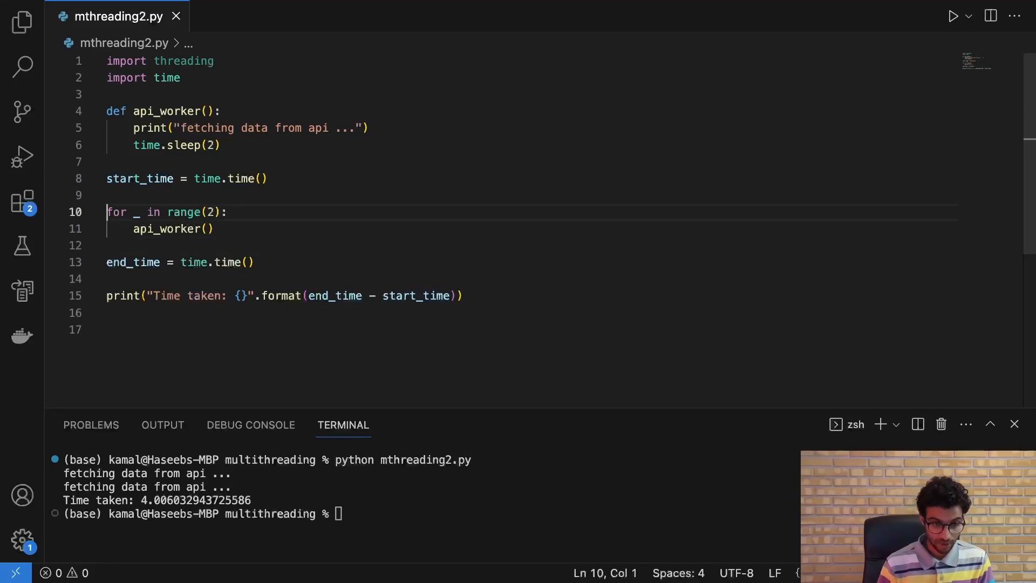
key(cmd+/)
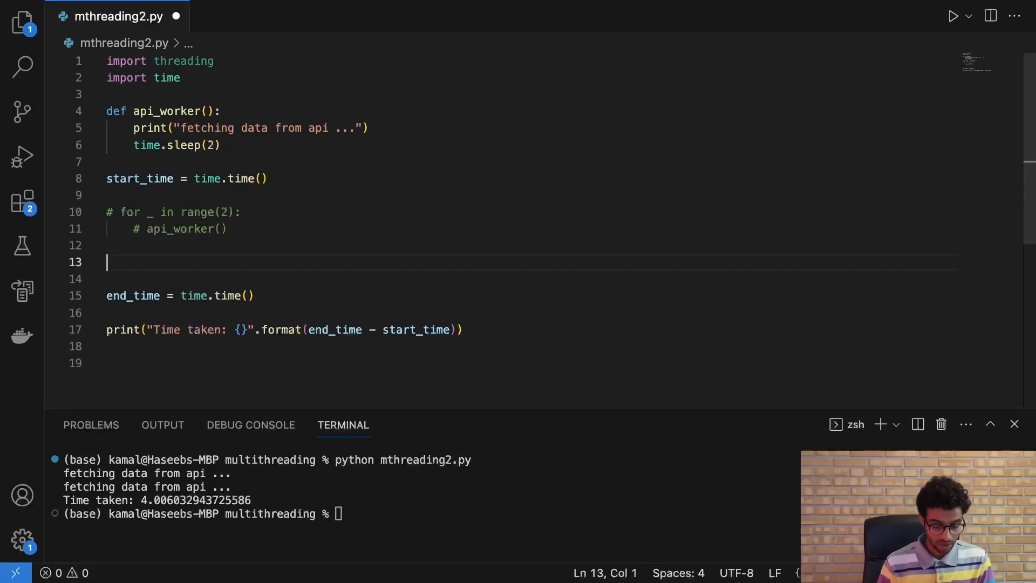
Add thread1 = threading.Thread(target=api_worker) and duplicate the line for thread2.
text(thread1 =)
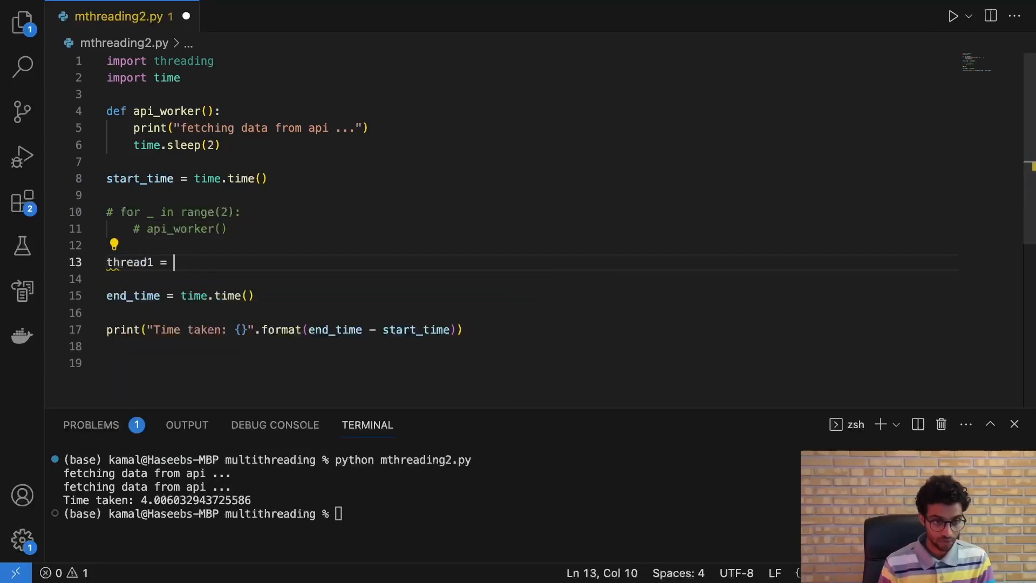
text(threading.)
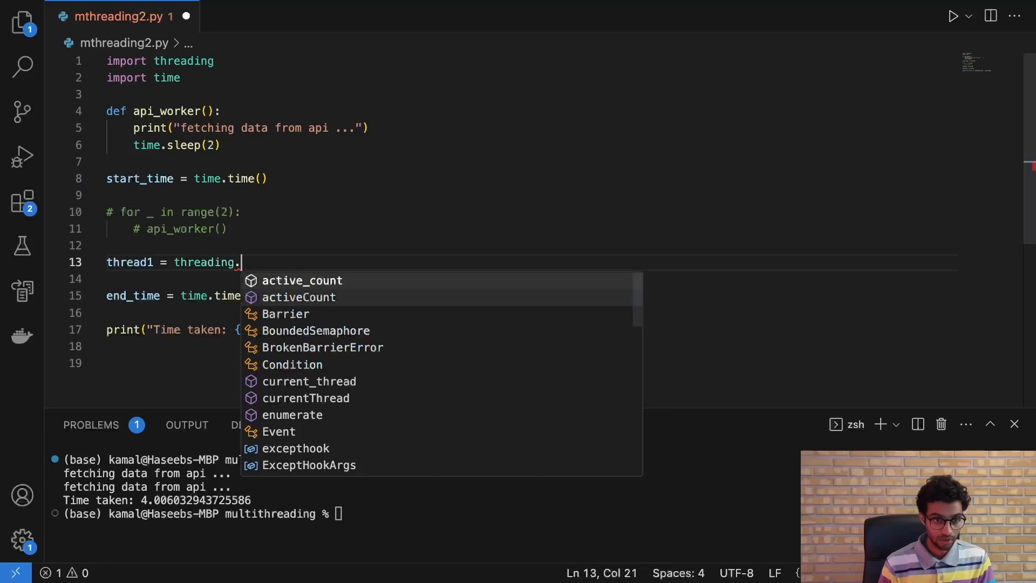
text(Thread(target=)
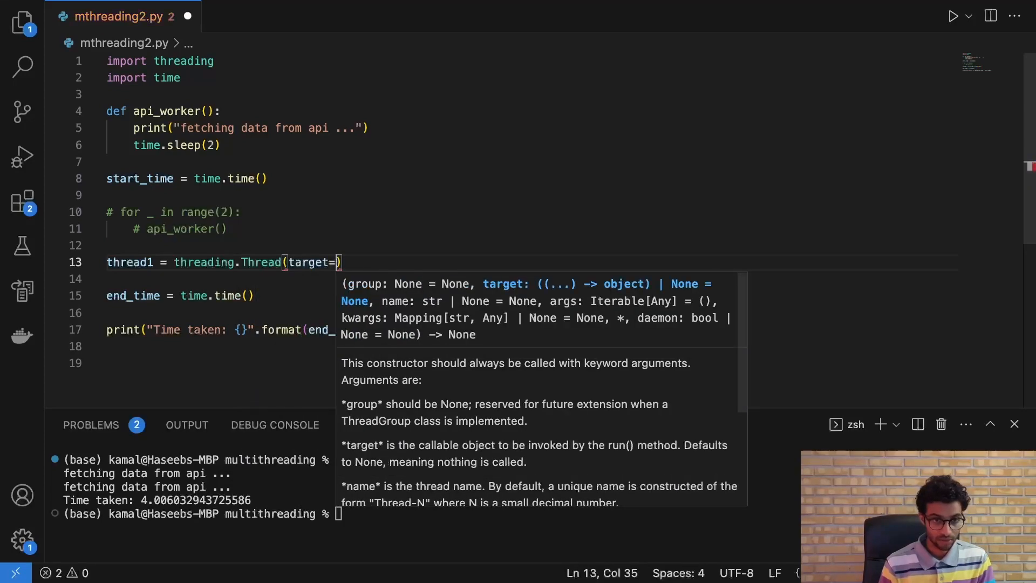
text(api_worker)
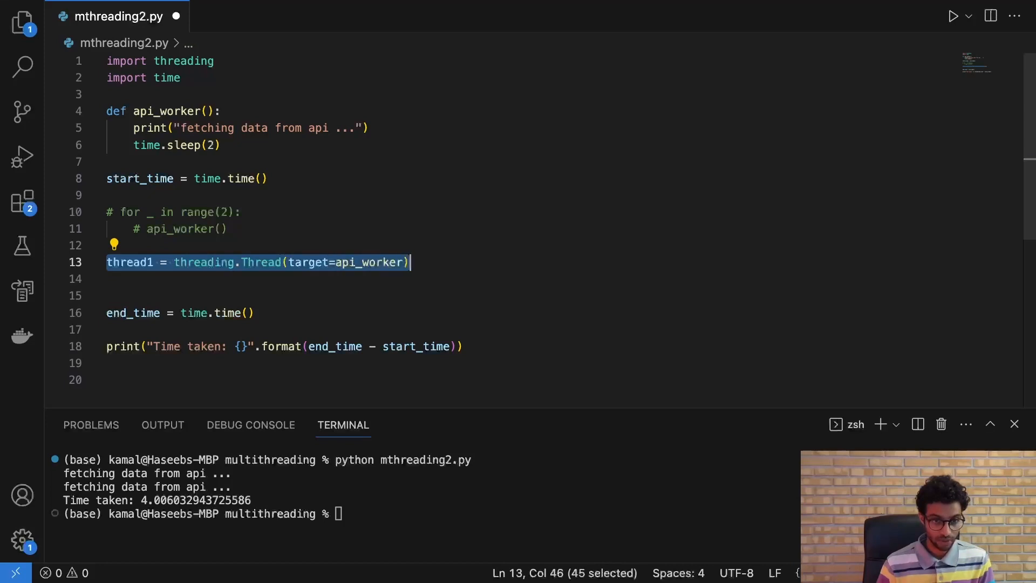
key(Shift+Alt+Down)
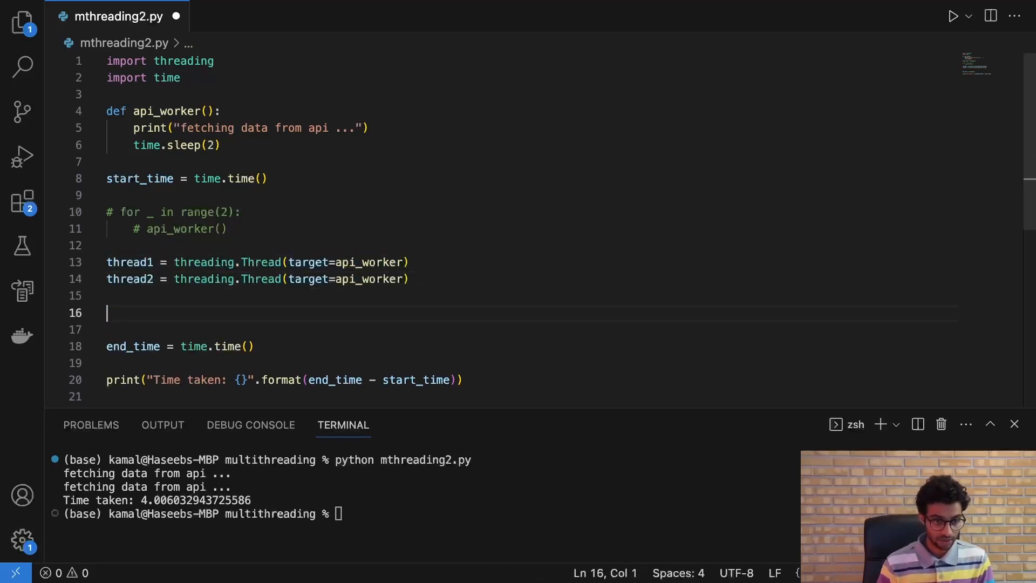
Add thread1.start() and thread2.start() calls below the thread definitions.
text(thread1.)
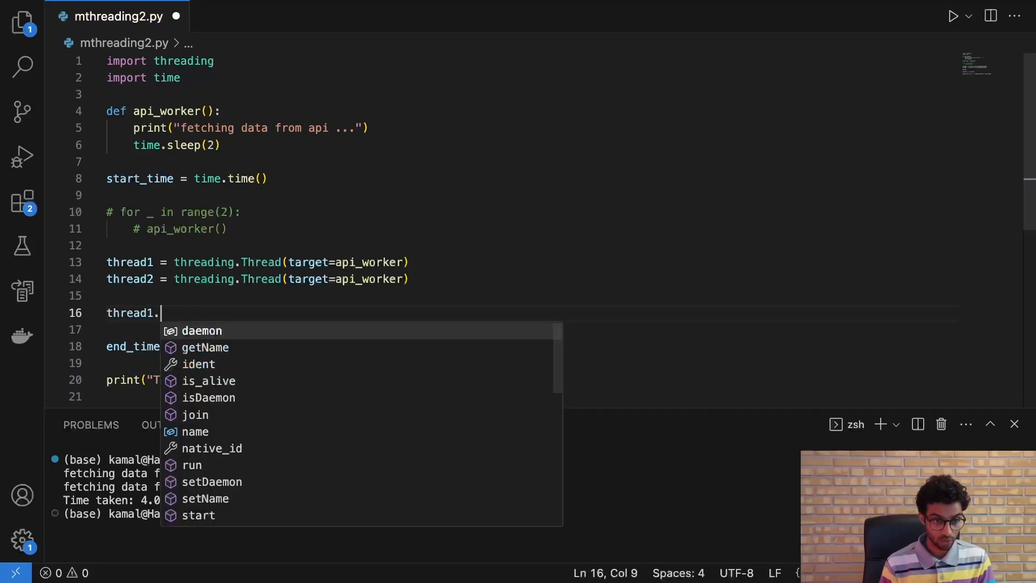
text(start()
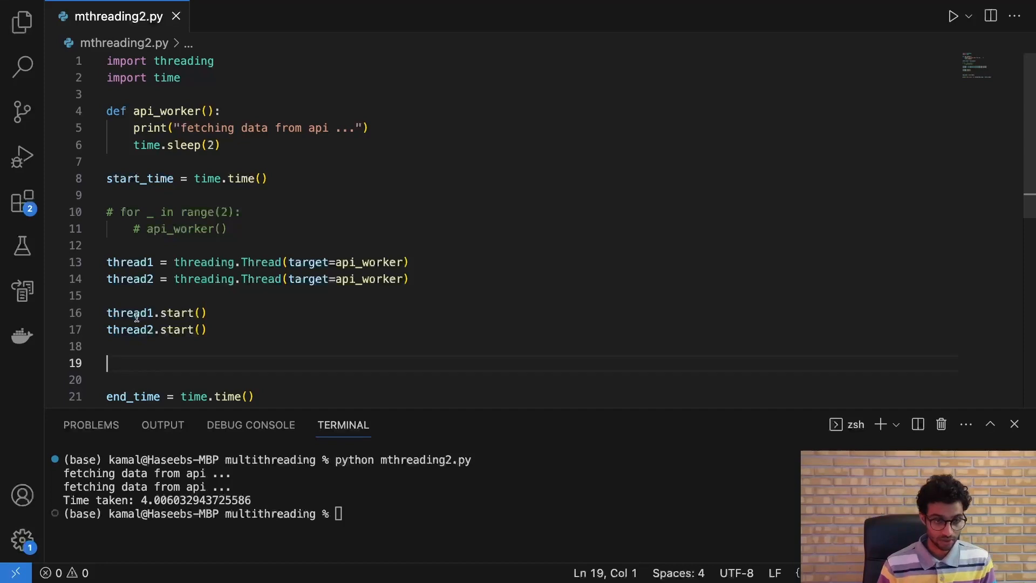
scroll(down, 3)
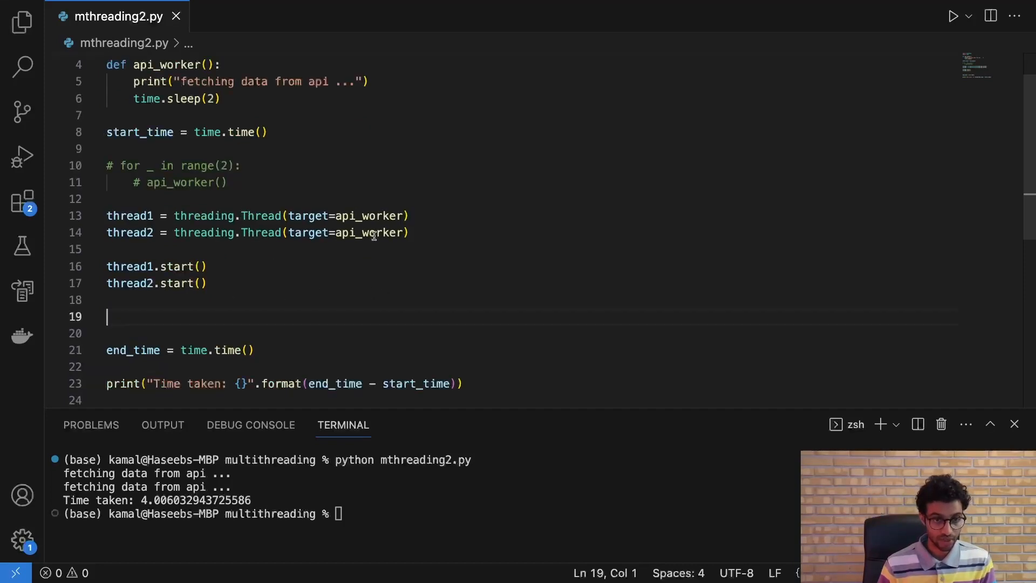
Add thread1.join() and thread2.join() after the start calls.
text(thread)
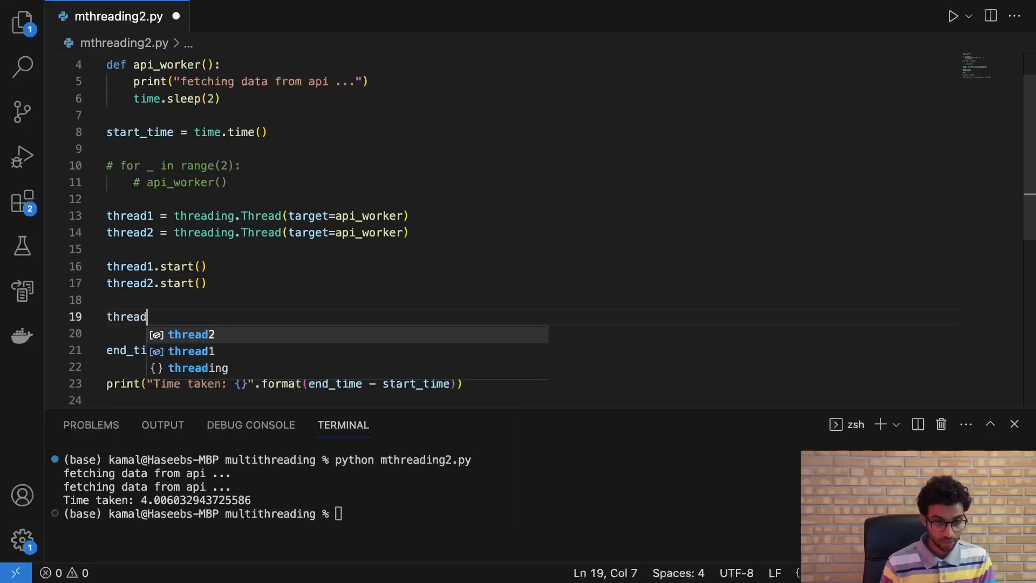
text(1.join)
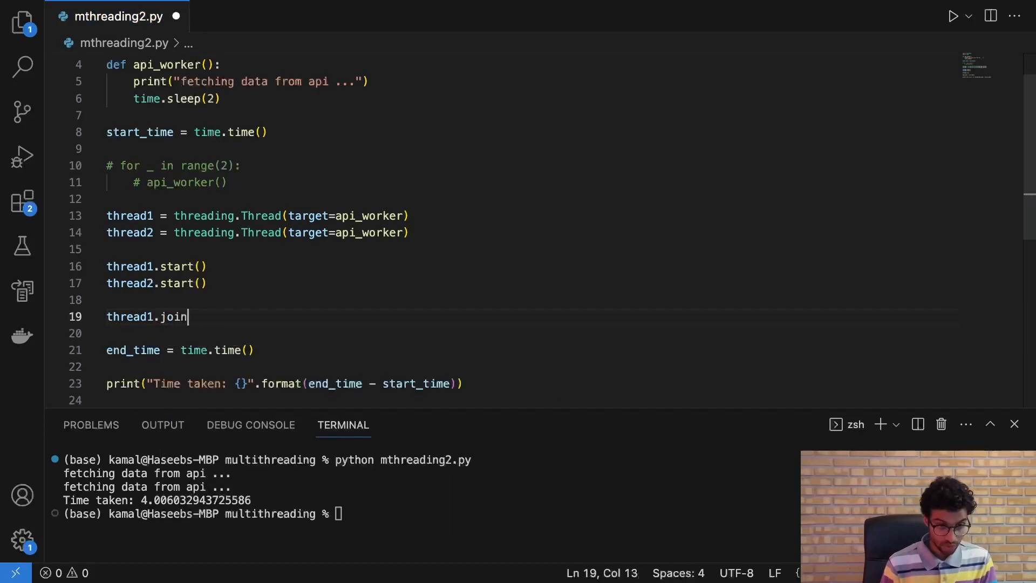
text(())
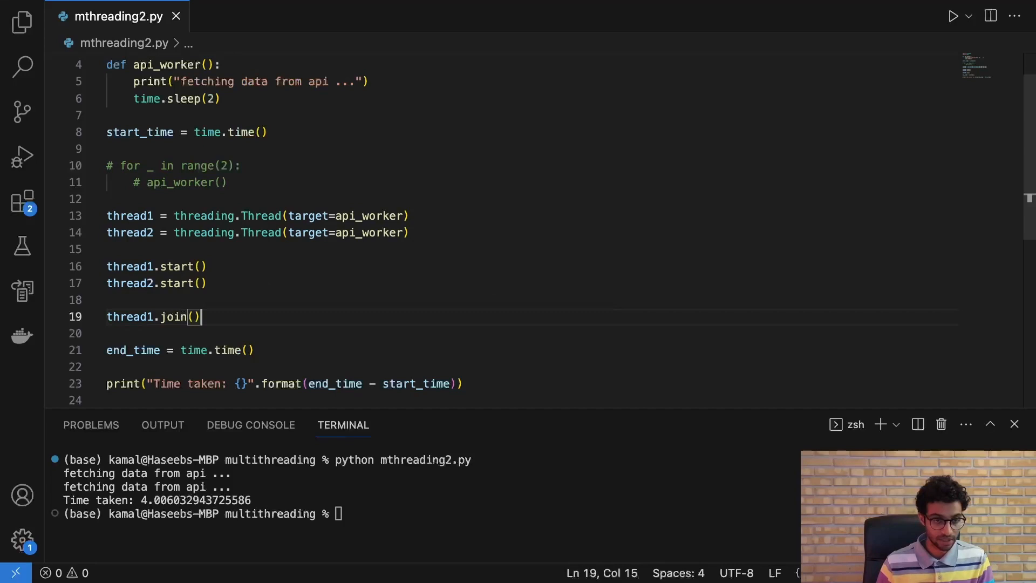
text(thread2.join()
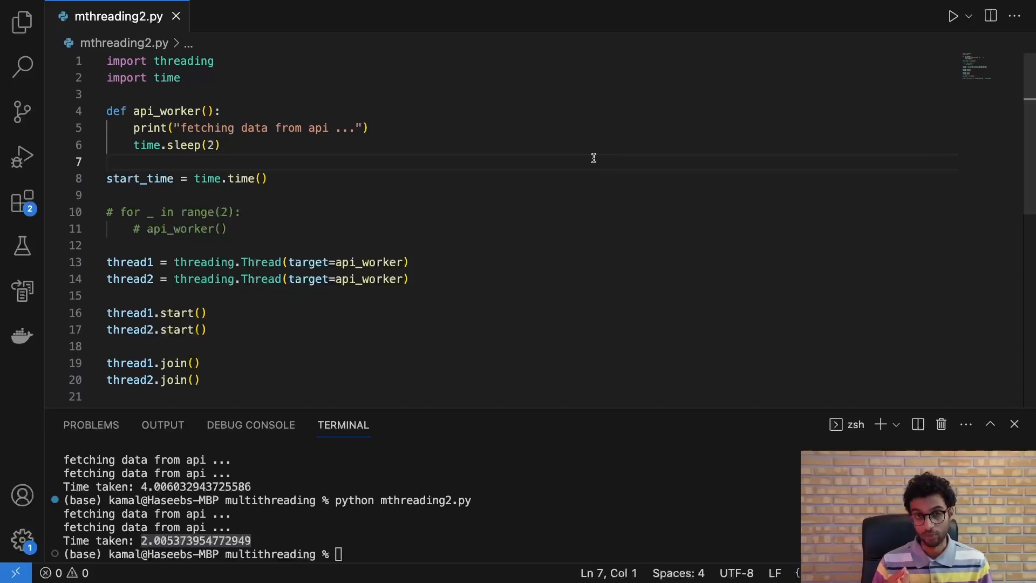
Replace api_worker's body with nested loops adding i * j to total, then returning total.
click(148, 144)
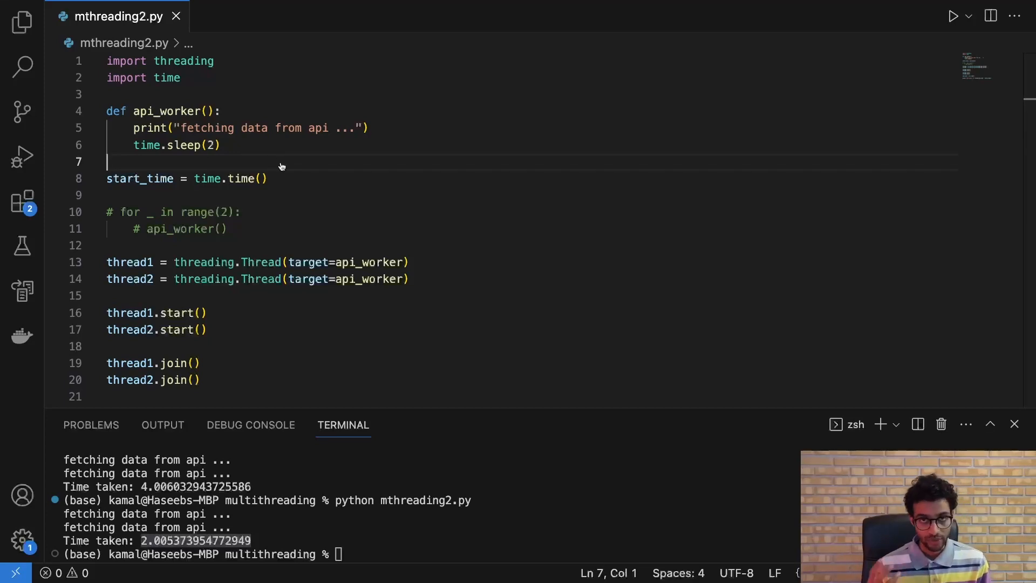
mouse_move(224, 497)
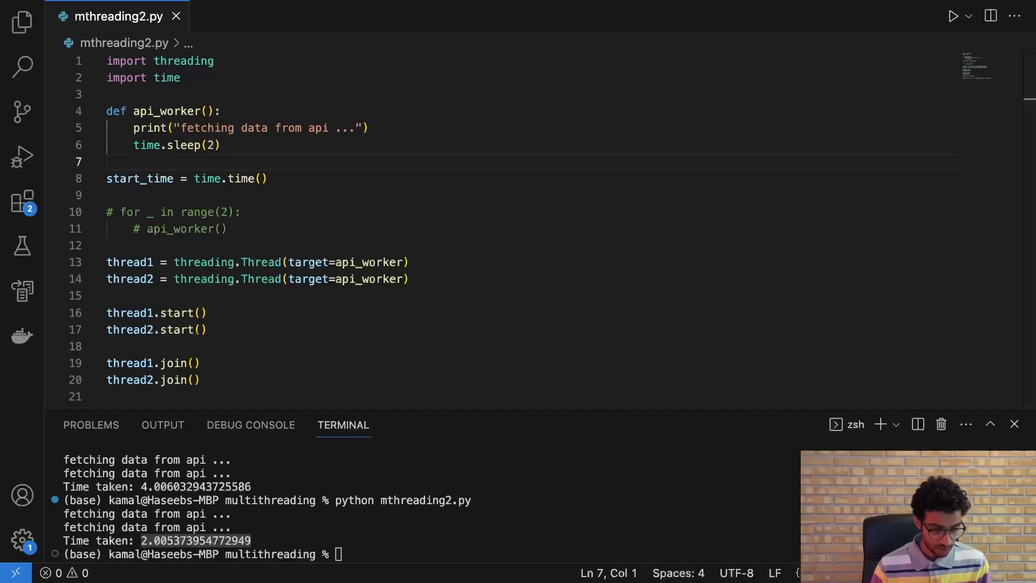
drag(135, 127, 222, 144)
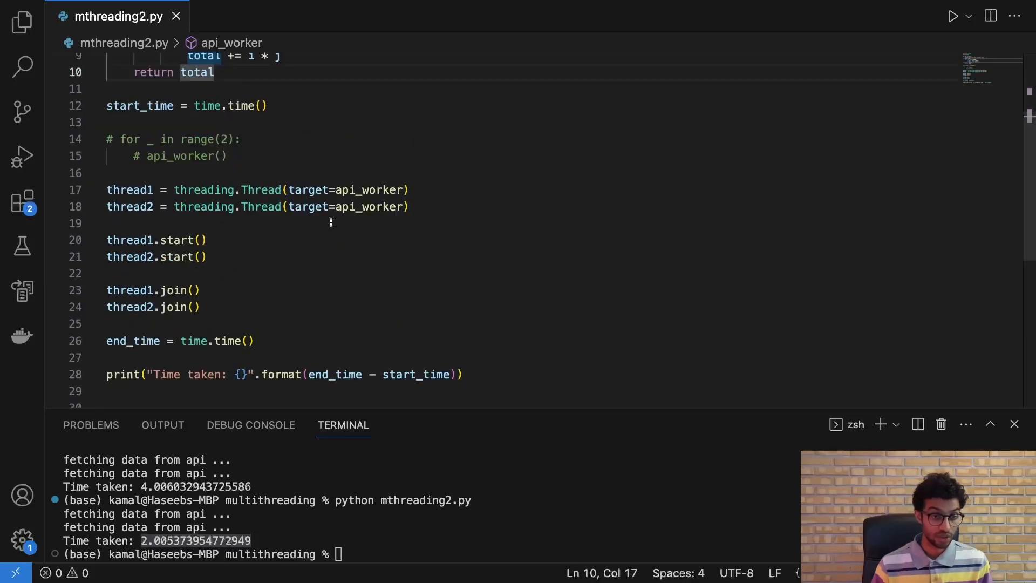
Uncomment the sequential loop, comment out the thread lines, and run mthreading2.py (about 6.85 s).
scroll(down, 3)
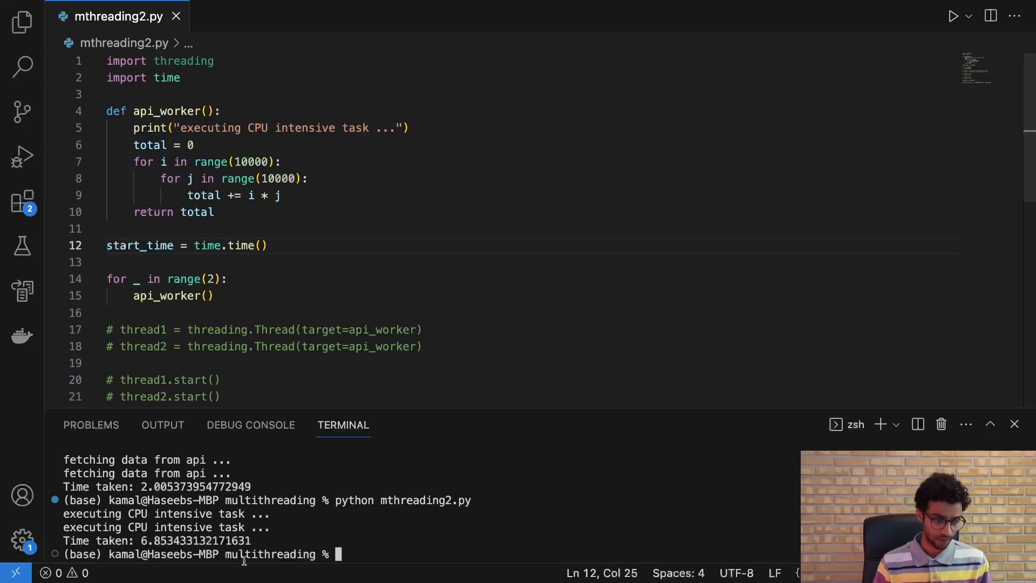
Uncomment the thread creation, start and join lines with Cmd+/, keeping the loop commented.
scroll(down, 3)
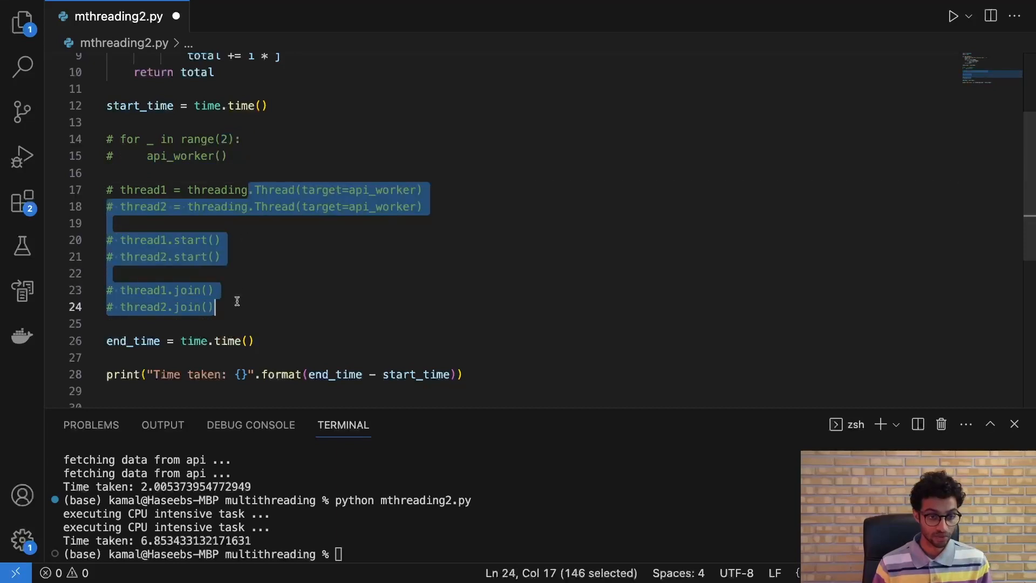
key(cmd+/)
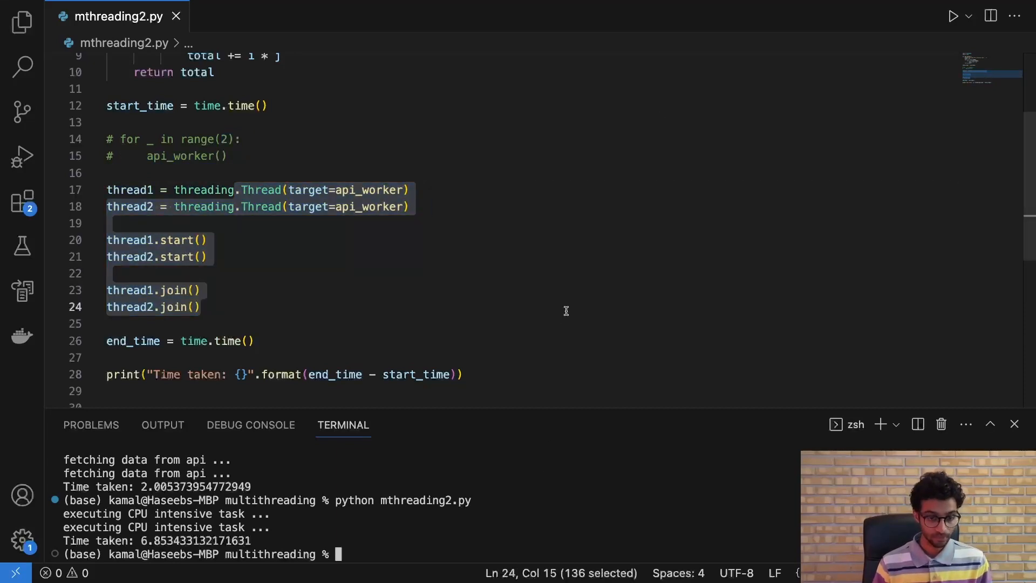